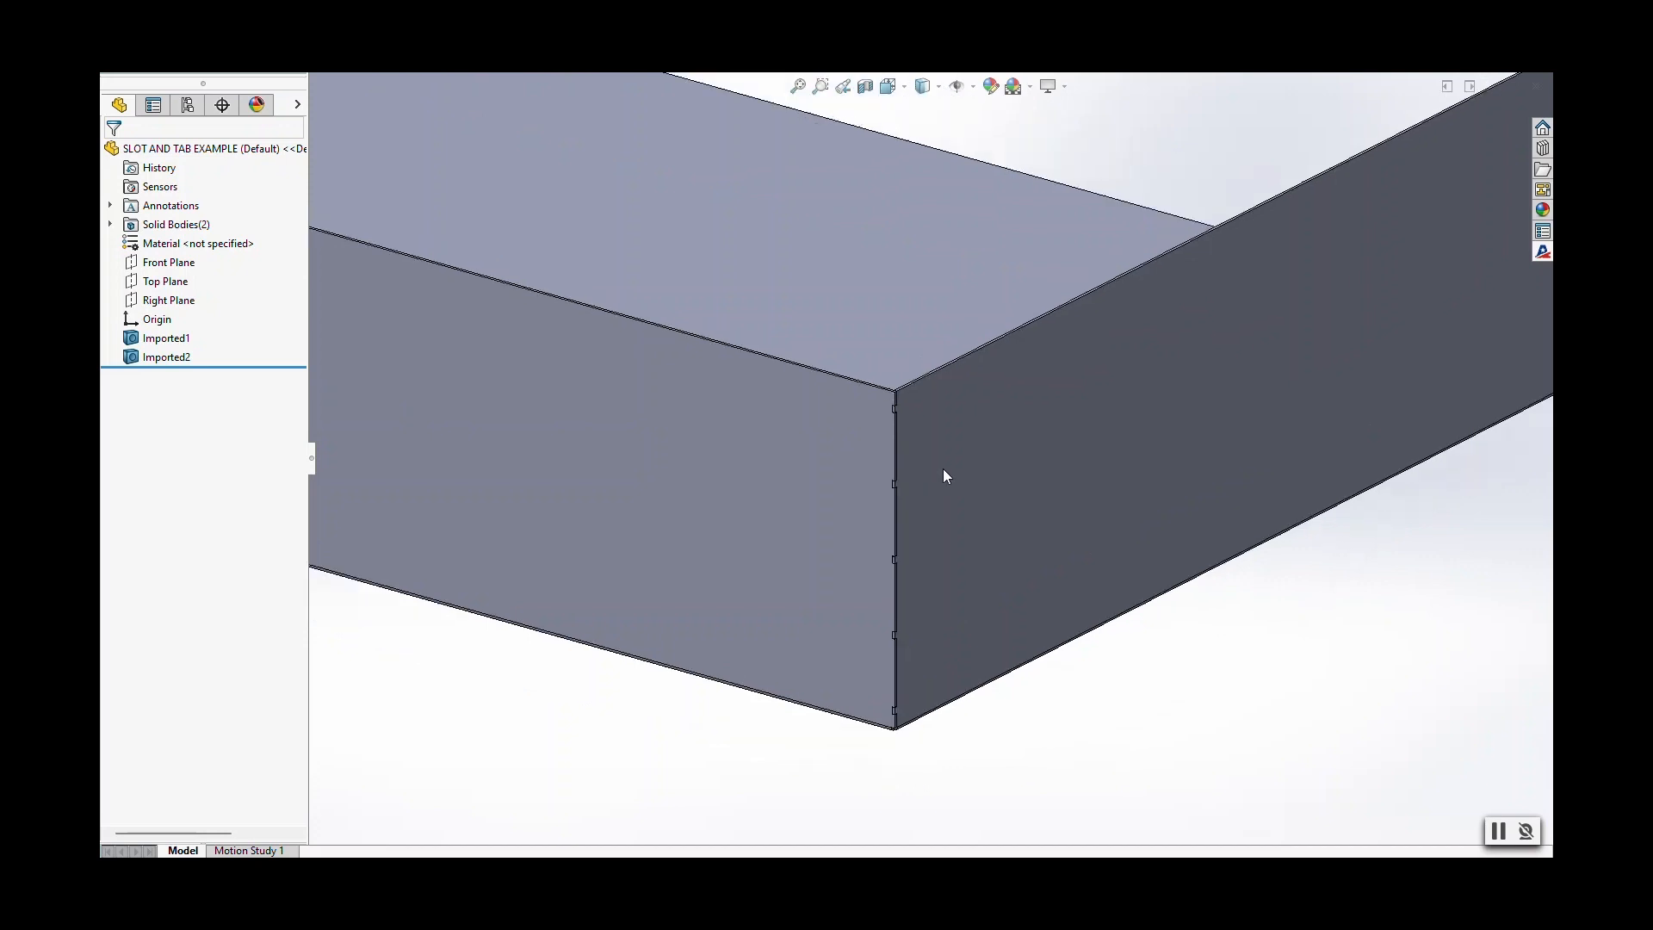
pyautogui.moveTo(943, 616)
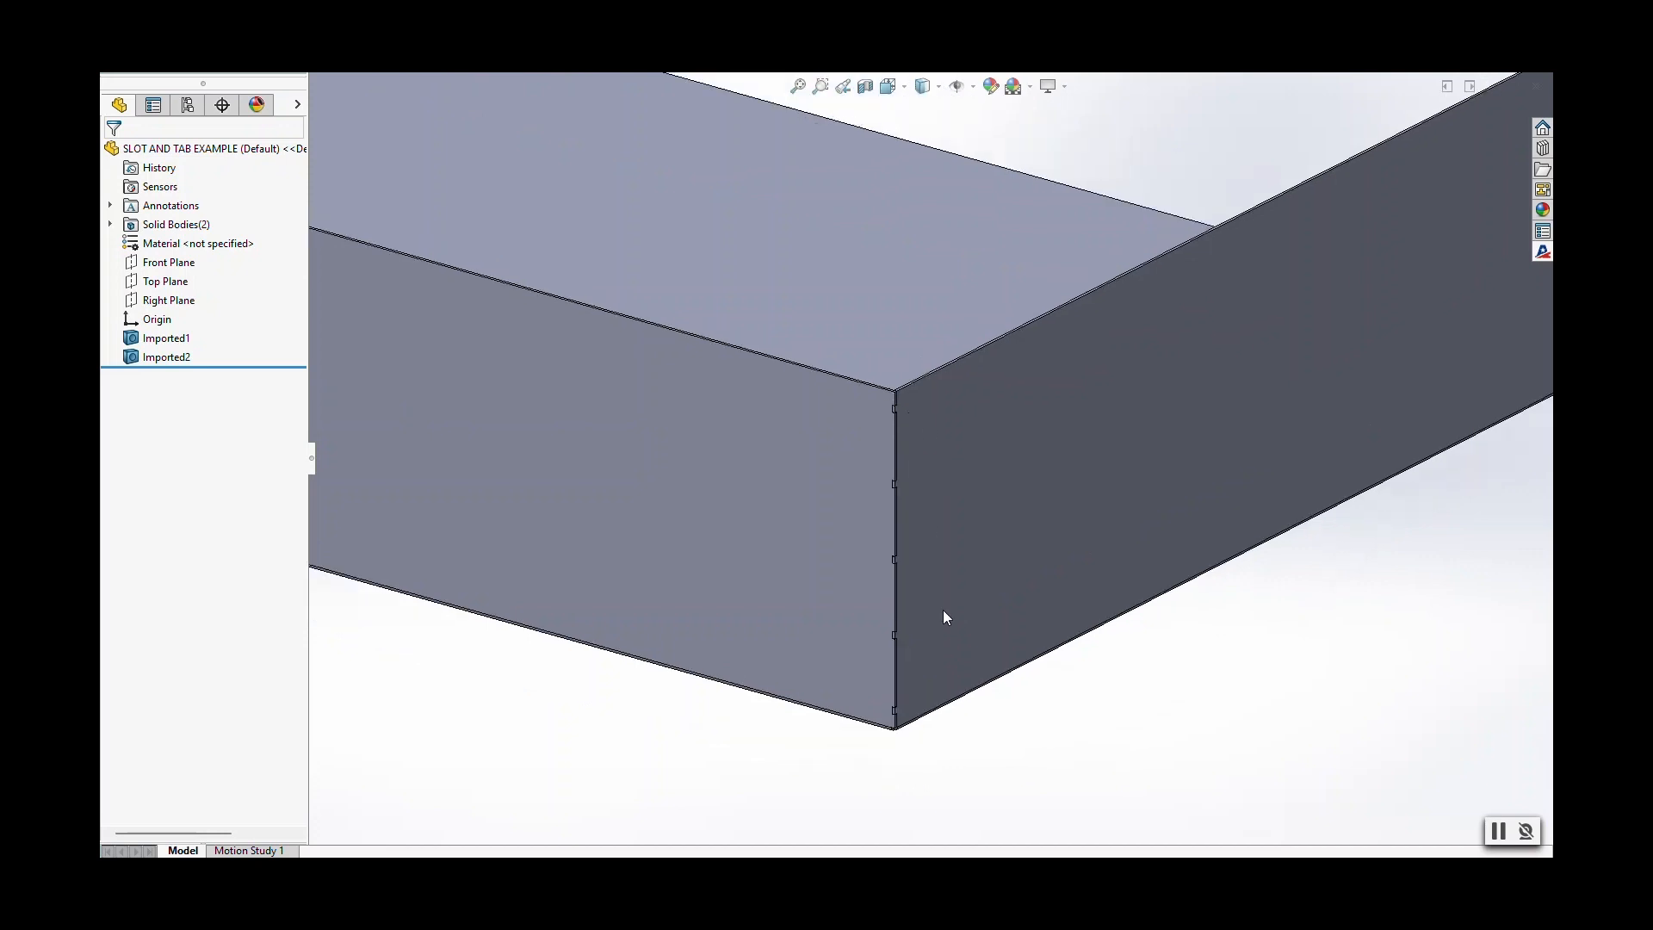
pyautogui.moveTo(905, 469)
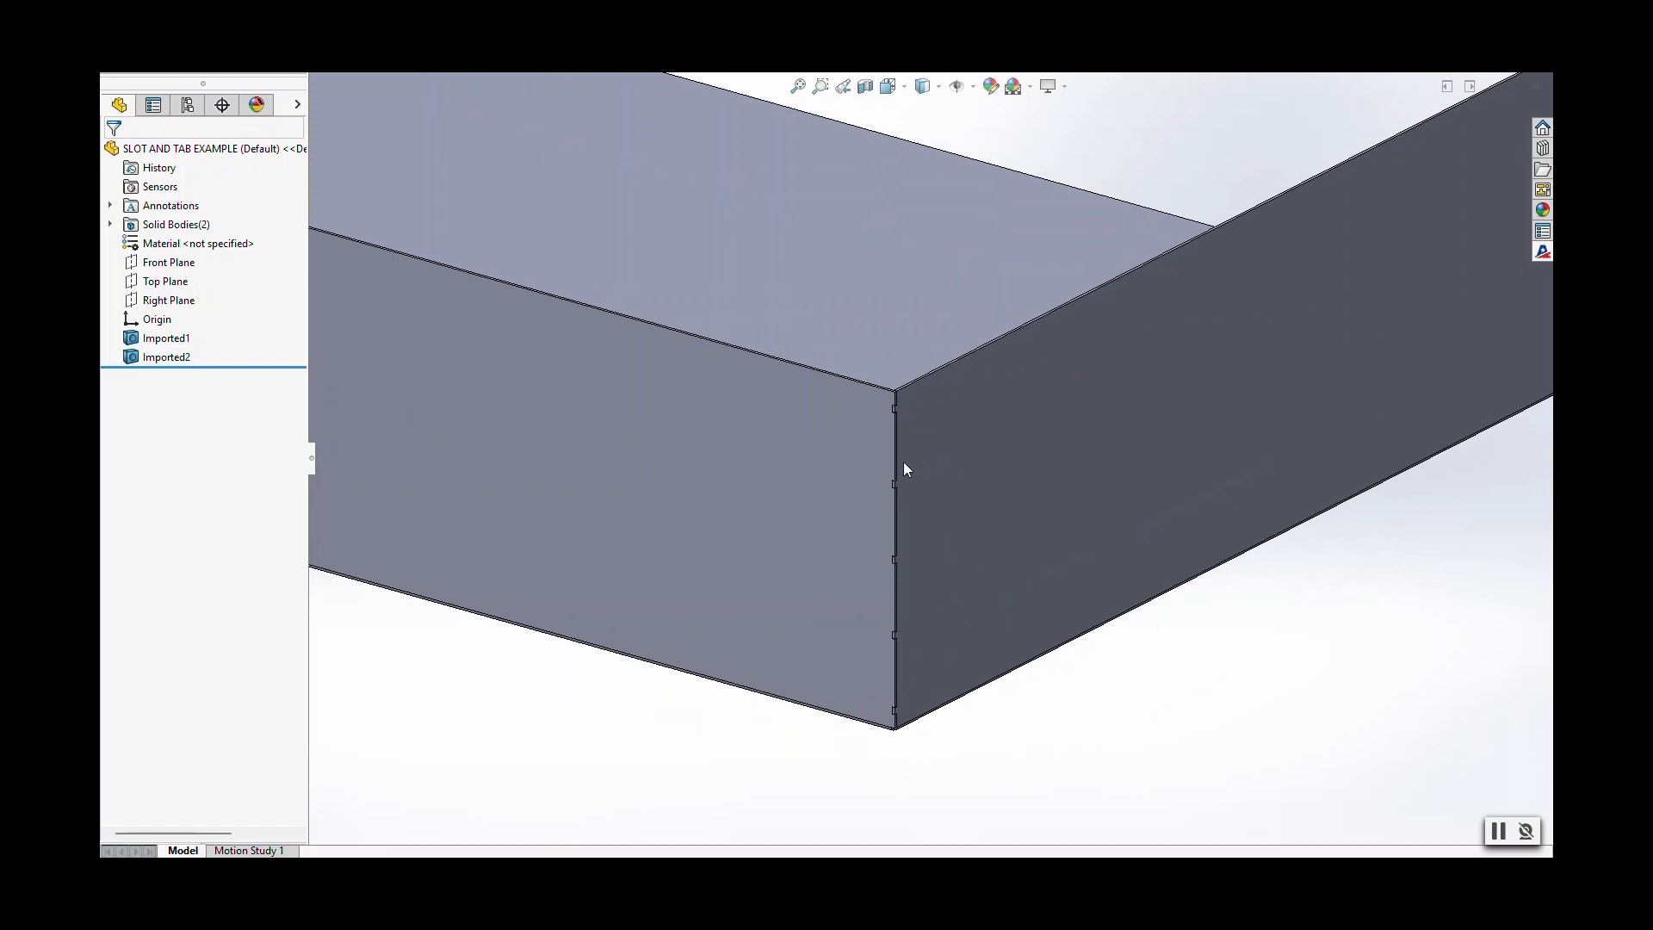
pyautogui.moveTo(939, 633)
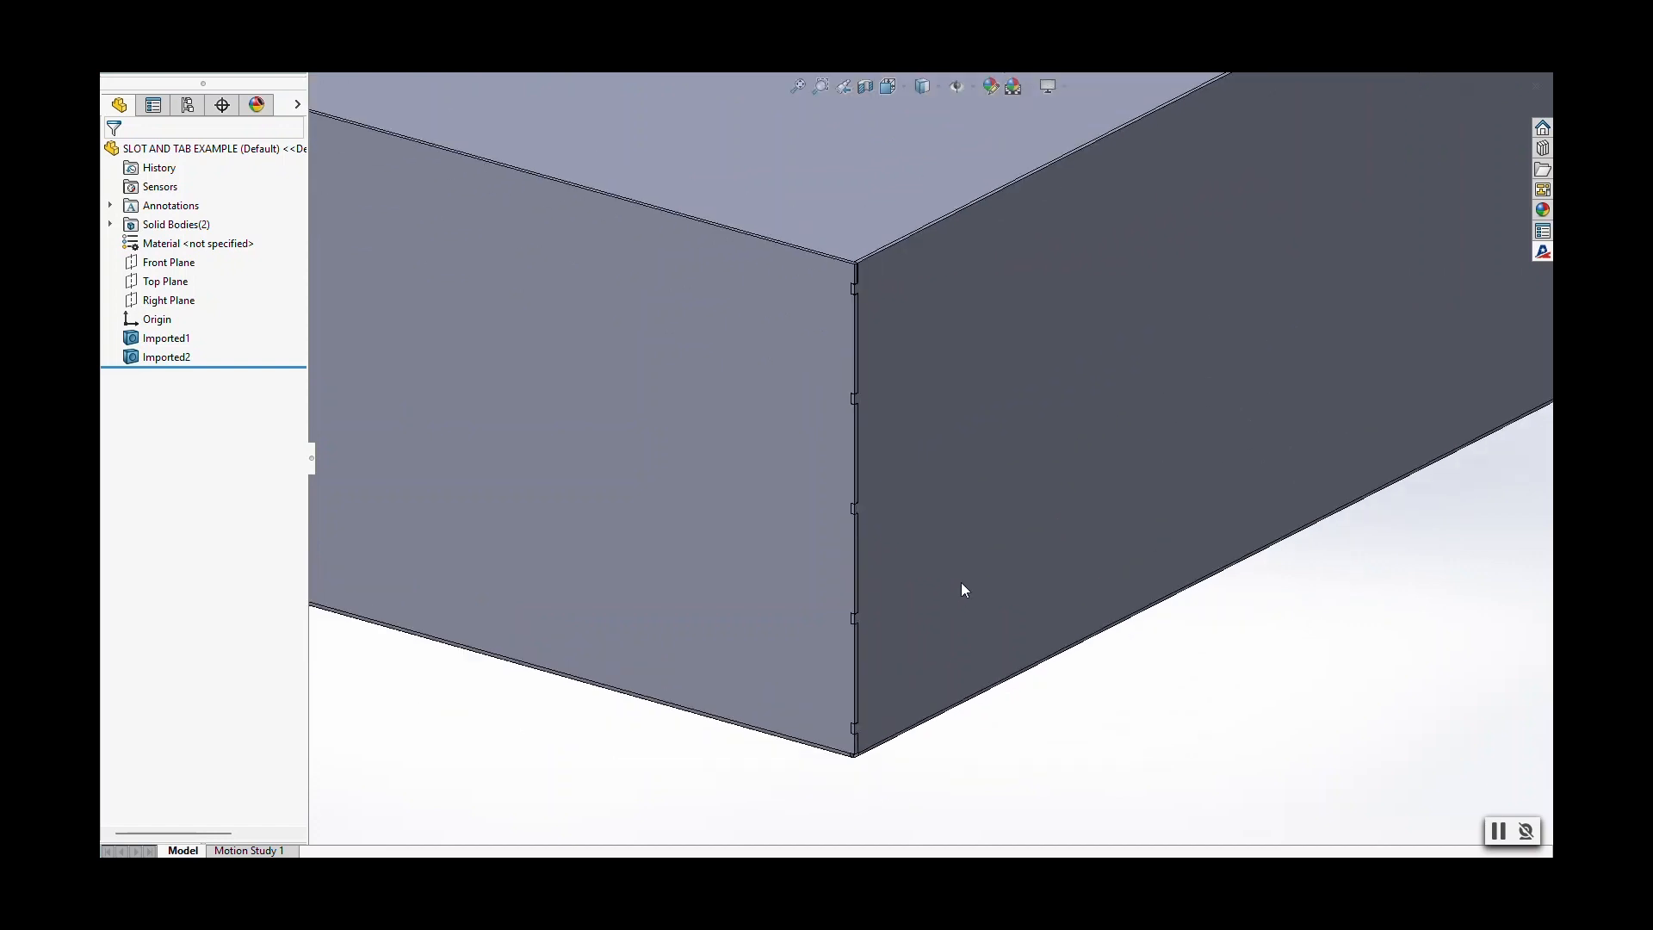
pyautogui.moveTo(860, 524)
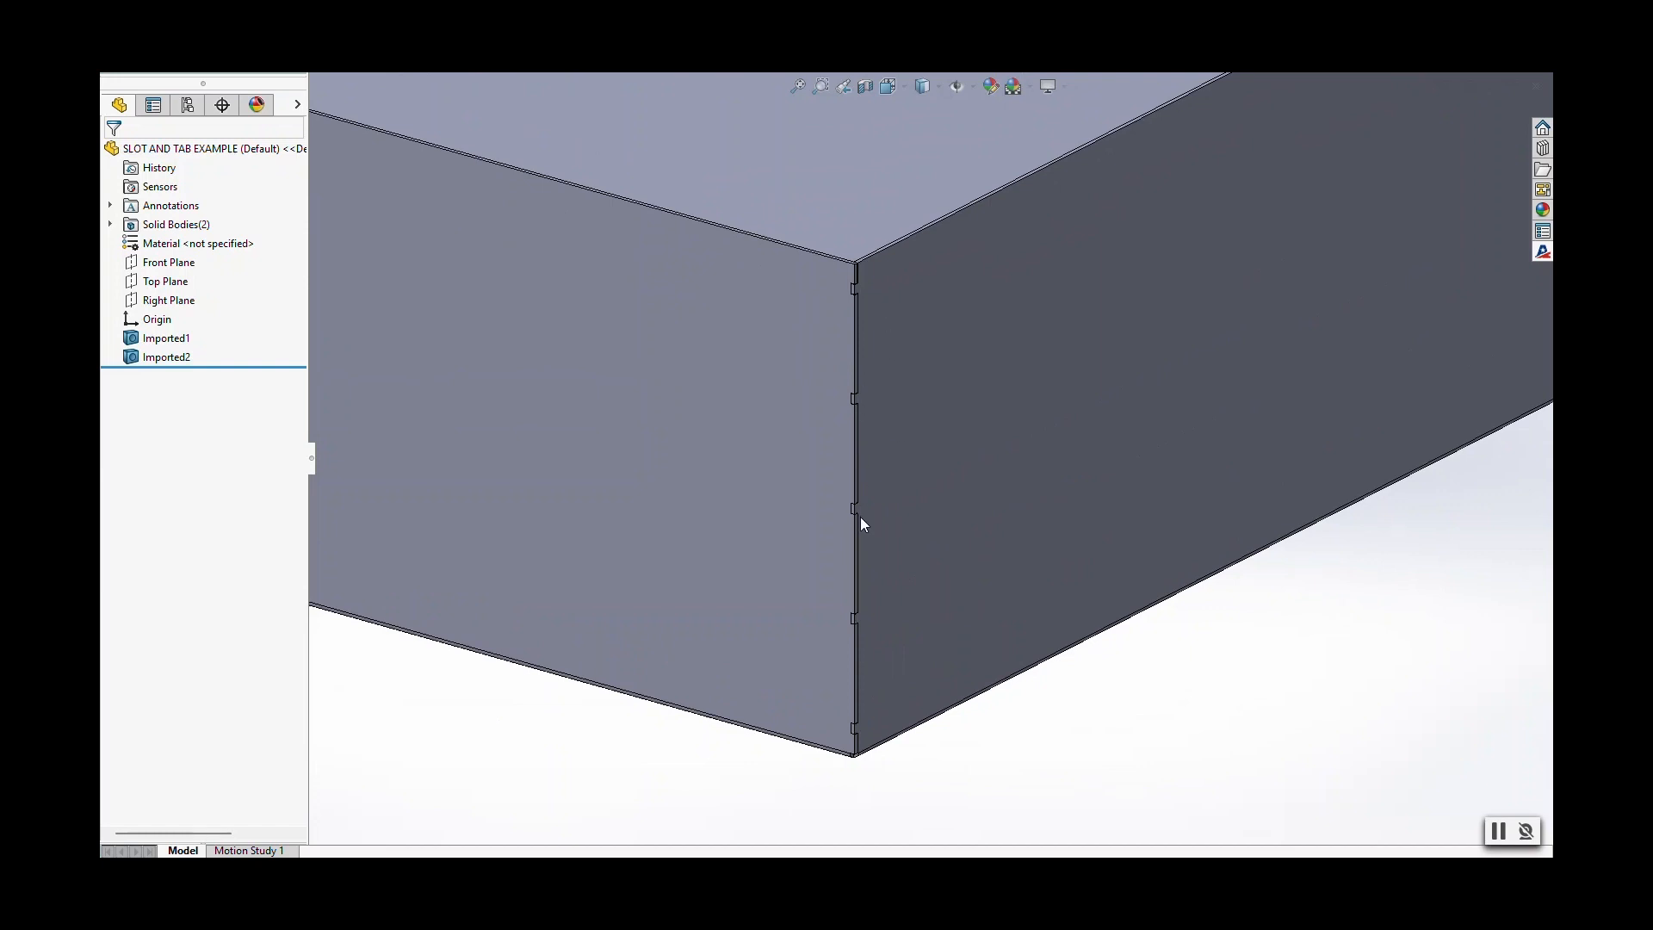
pyautogui.moveTo(998, 668)
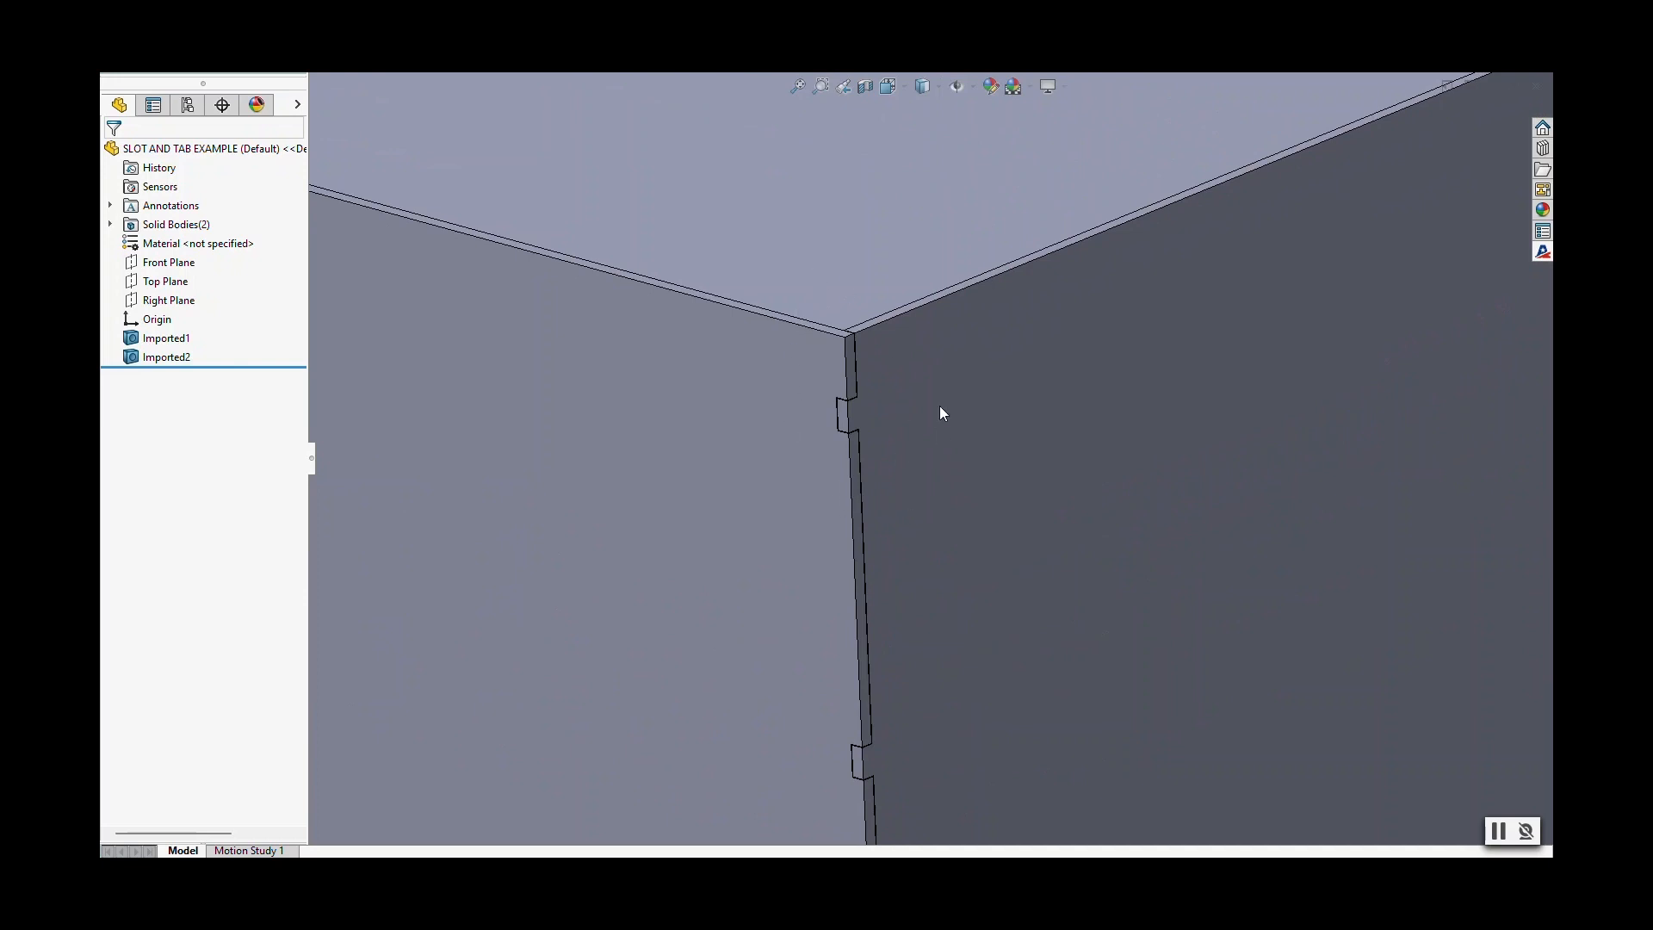
pyautogui.moveTo(870, 370)
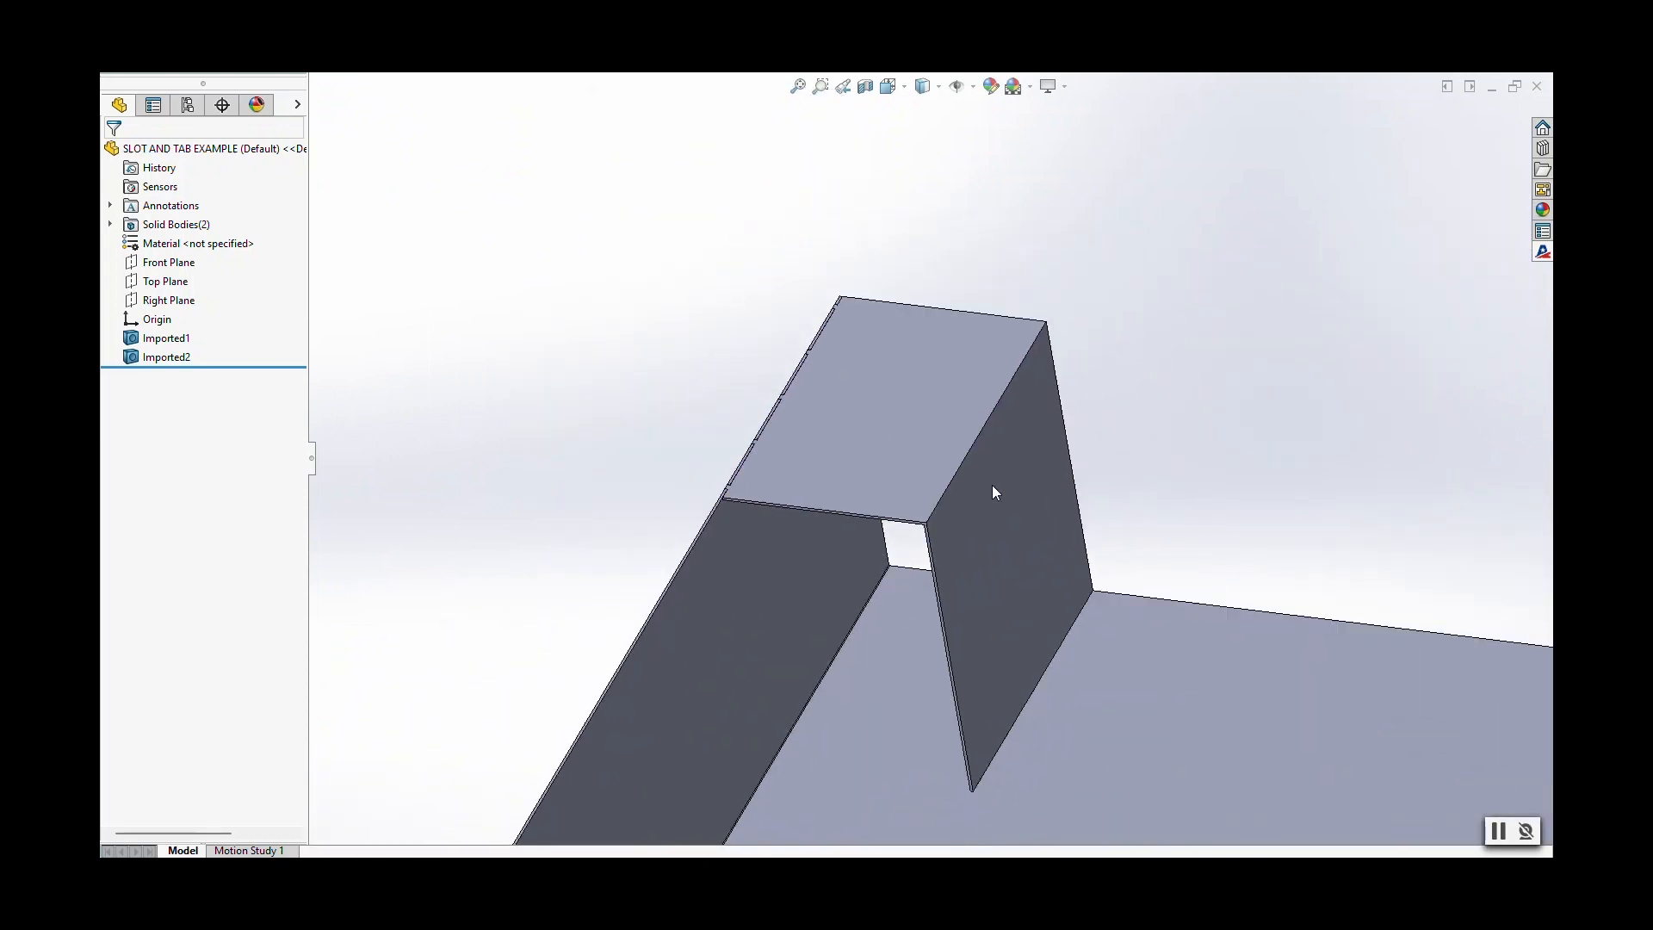
pyautogui.moveTo(1150, 372)
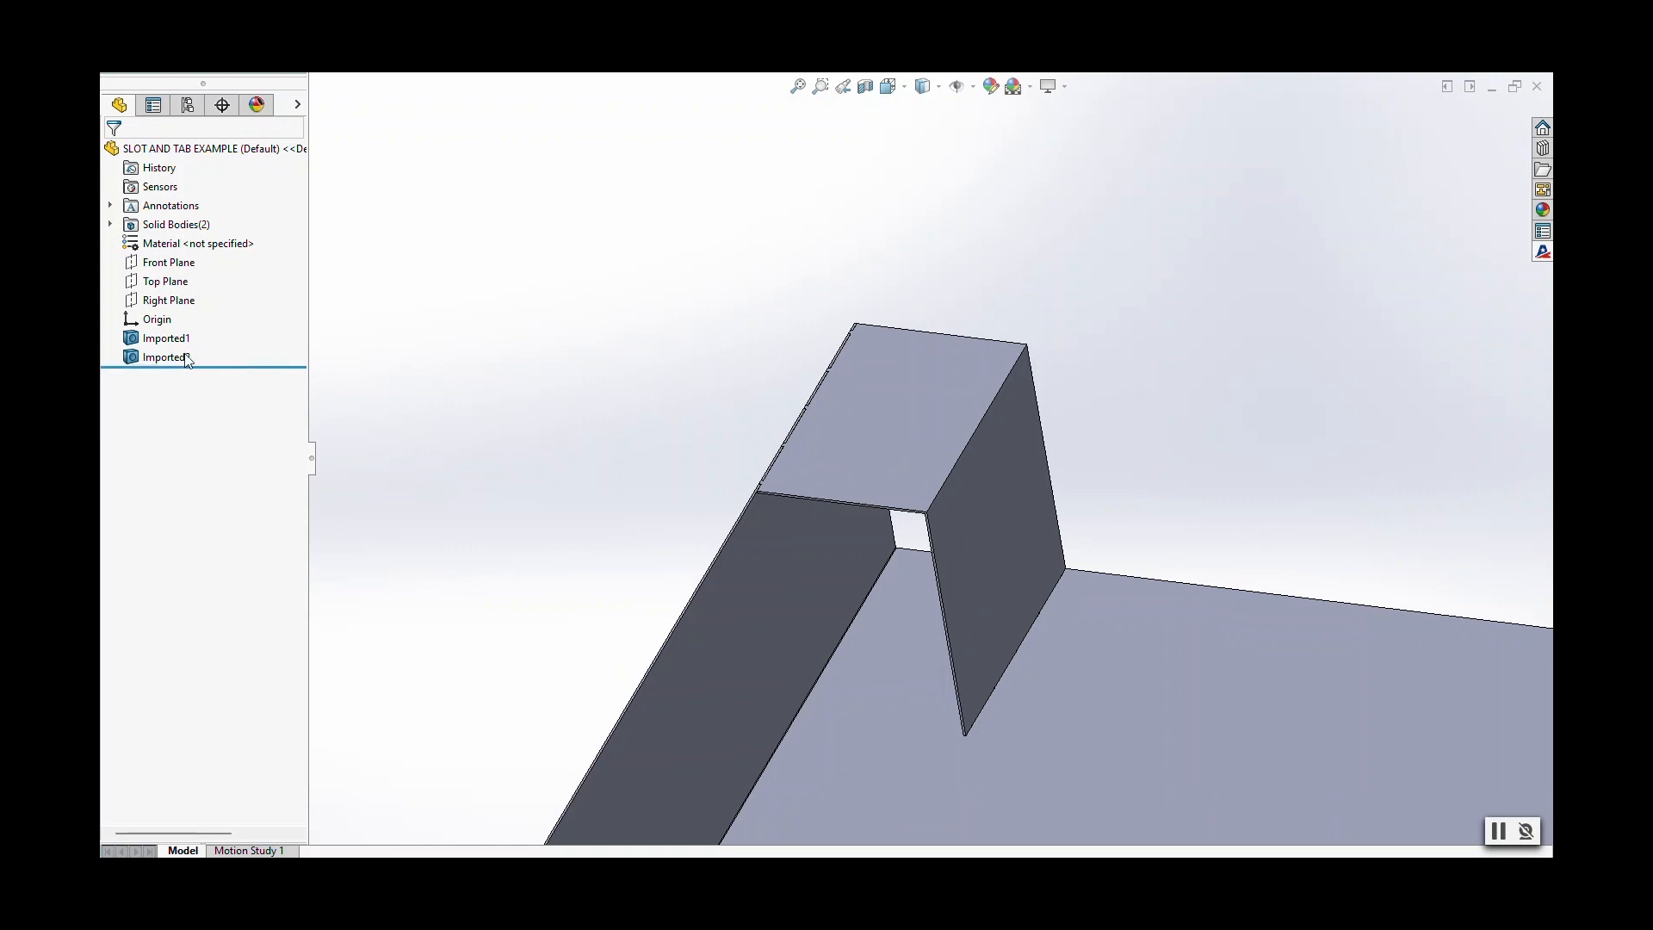
pyautogui.click(164, 356)
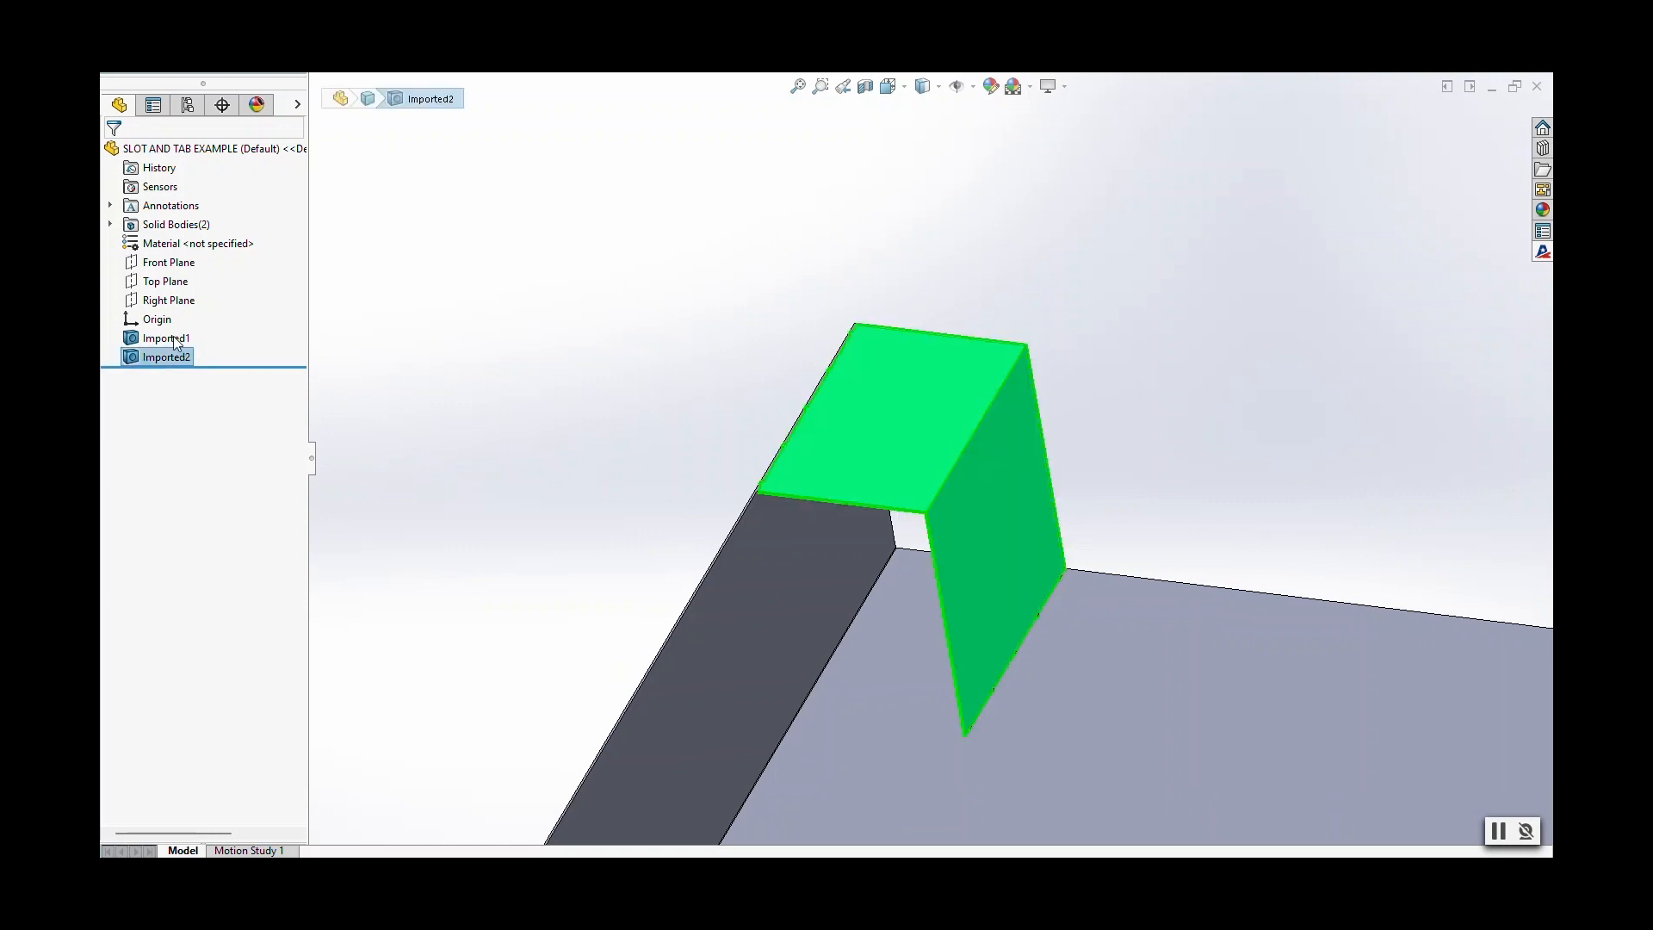
pyautogui.click(165, 337)
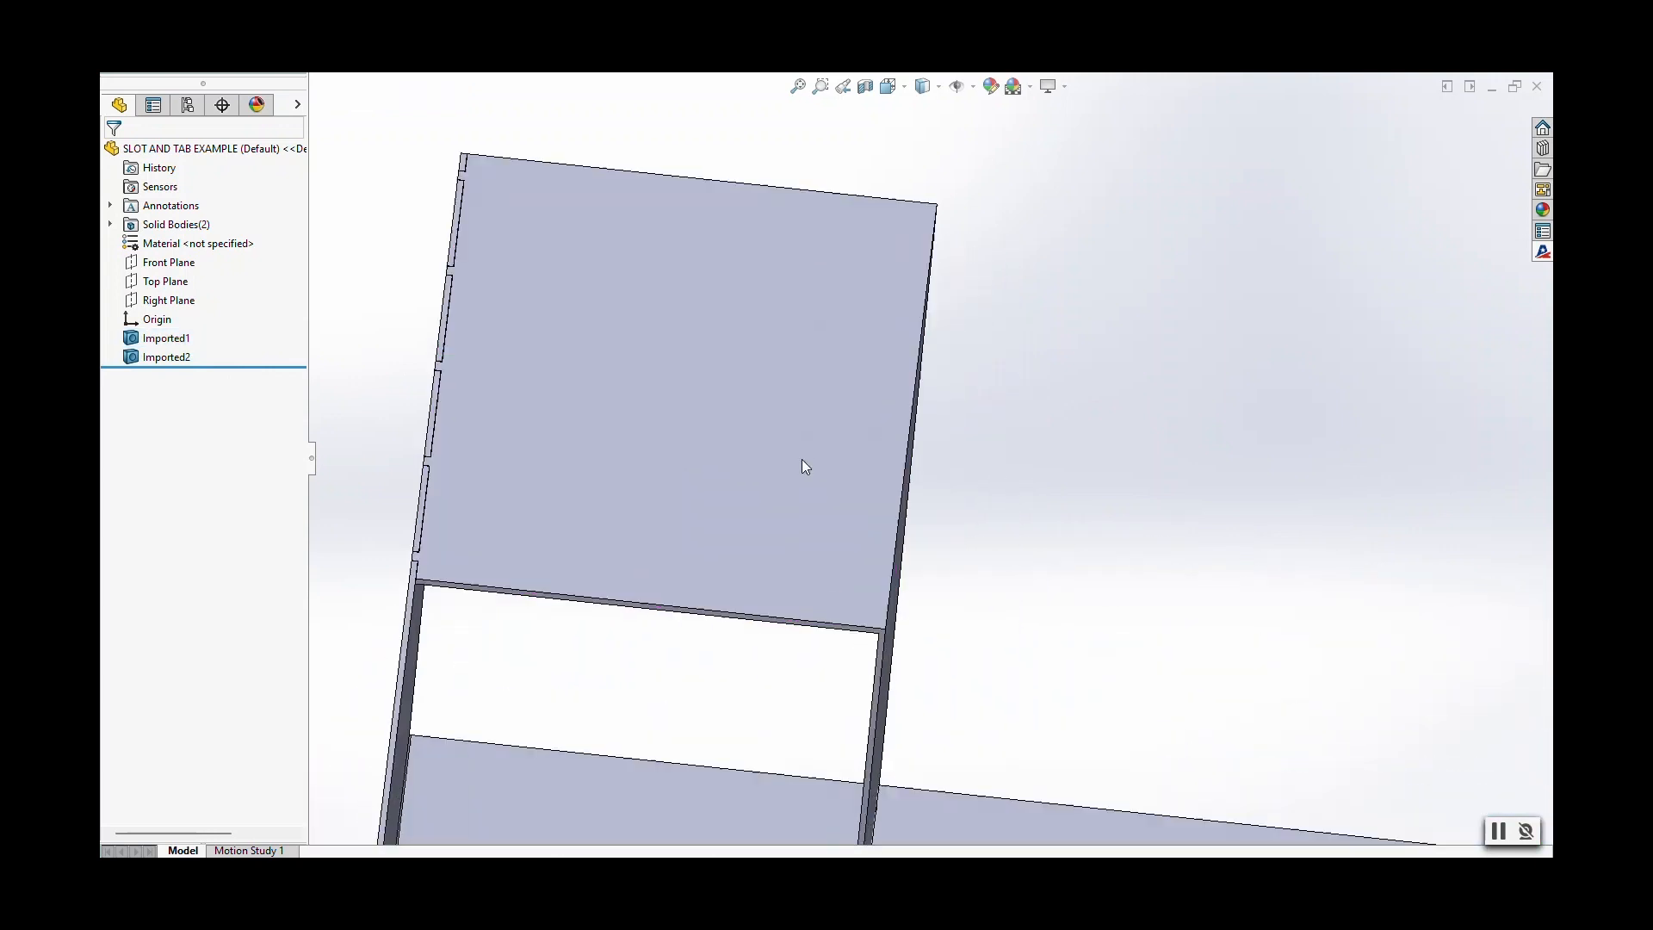
pyautogui.moveTo(804, 467); pyautogui.dragTo(870, 513)
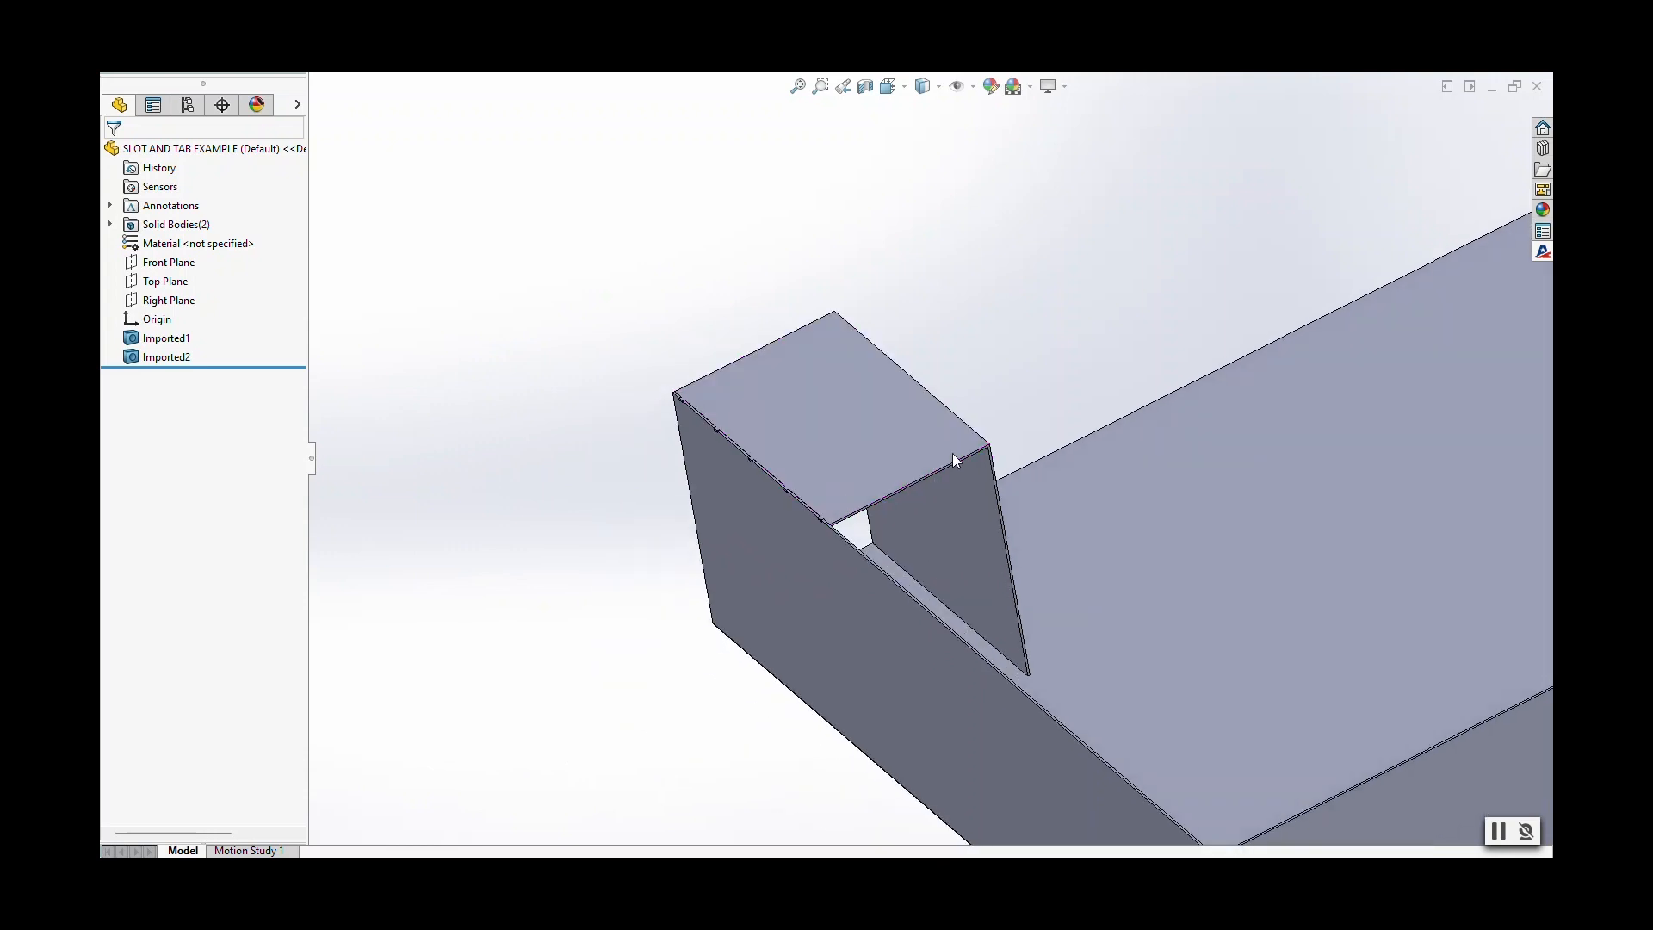
pyautogui.moveTo(1014, 303)
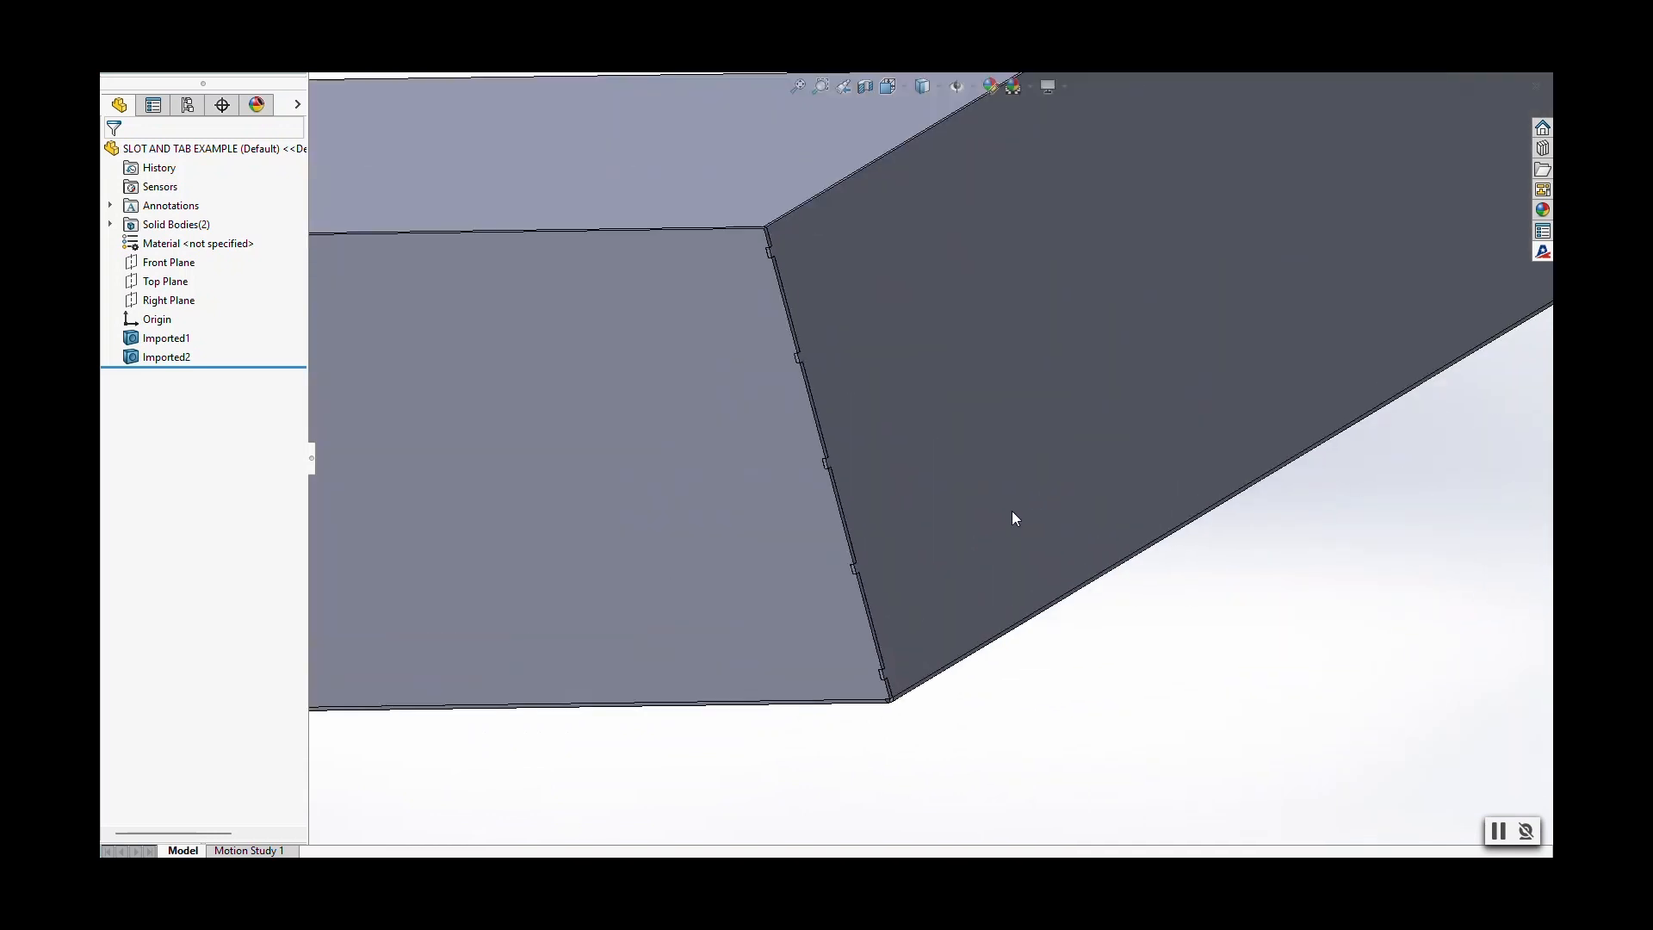
pyautogui.moveTo(984, 489)
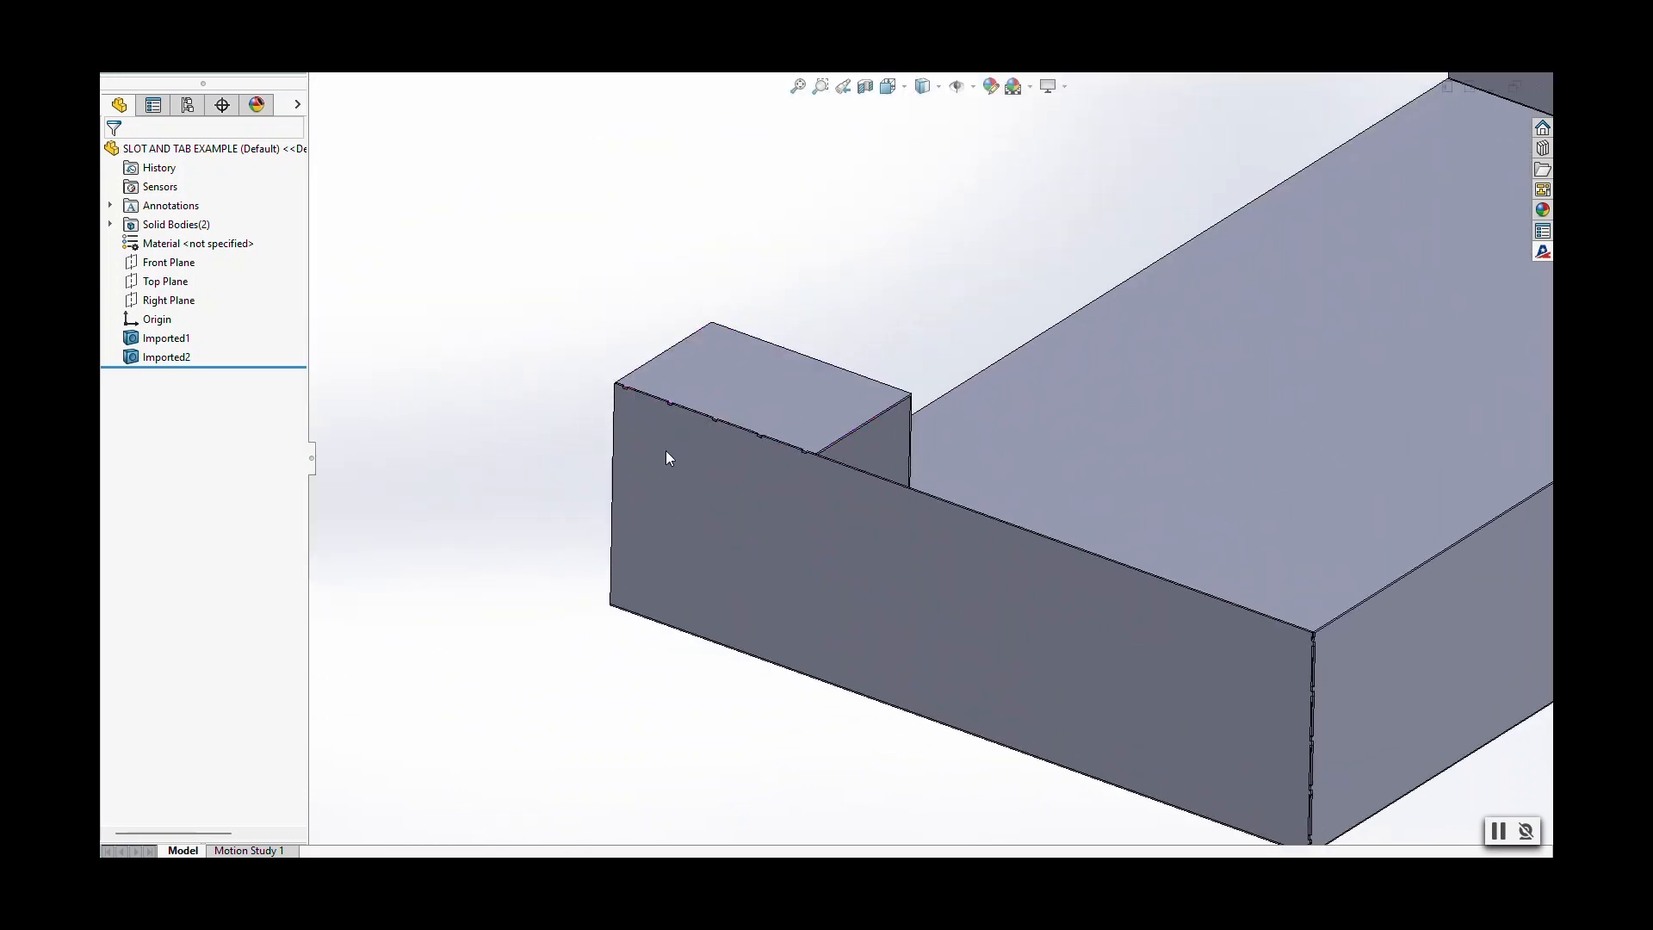
pyautogui.moveTo(781, 282)
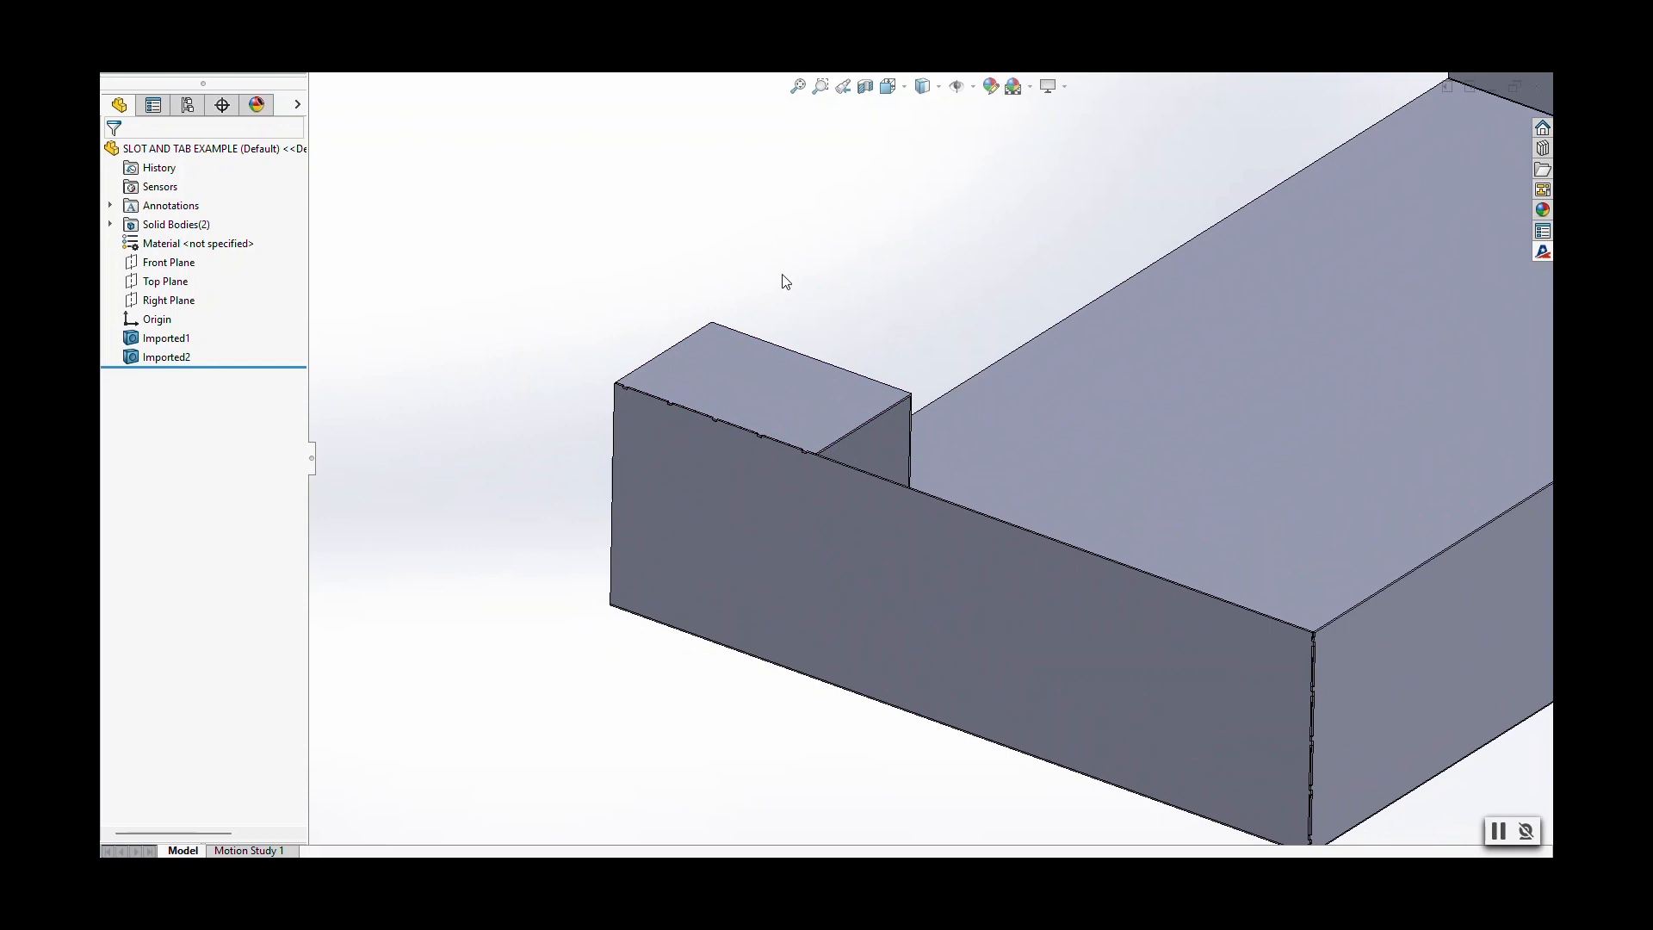
pyautogui.moveTo(709, 297)
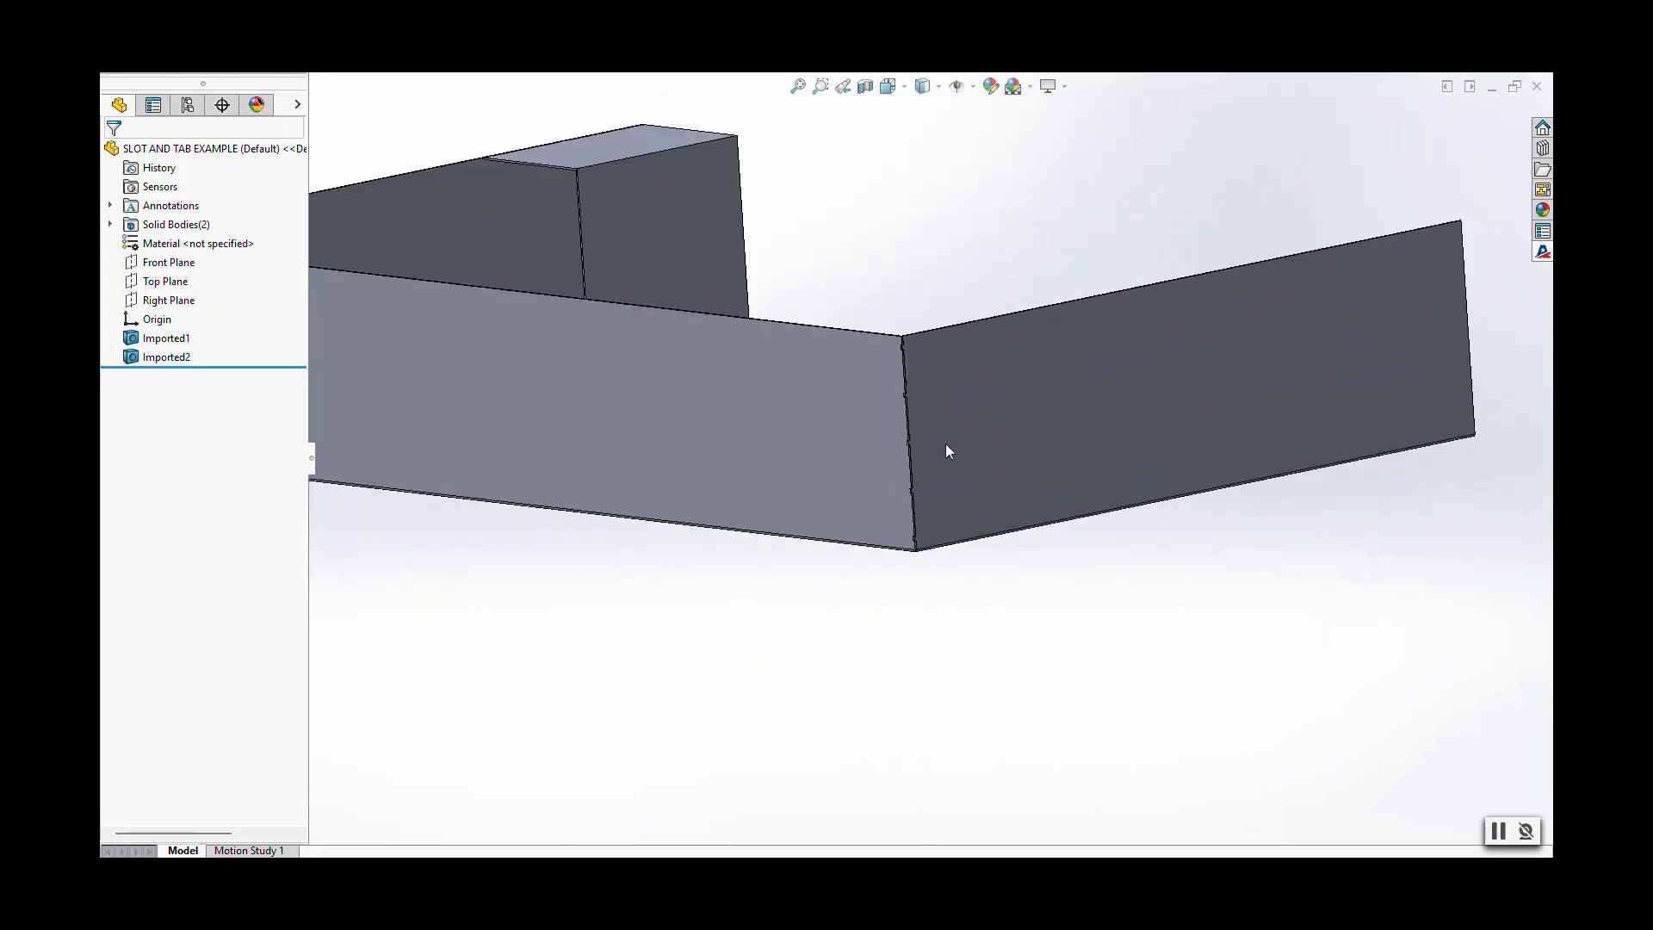
pyautogui.moveTo(947, 451); pyautogui.dragTo(1062, 598)
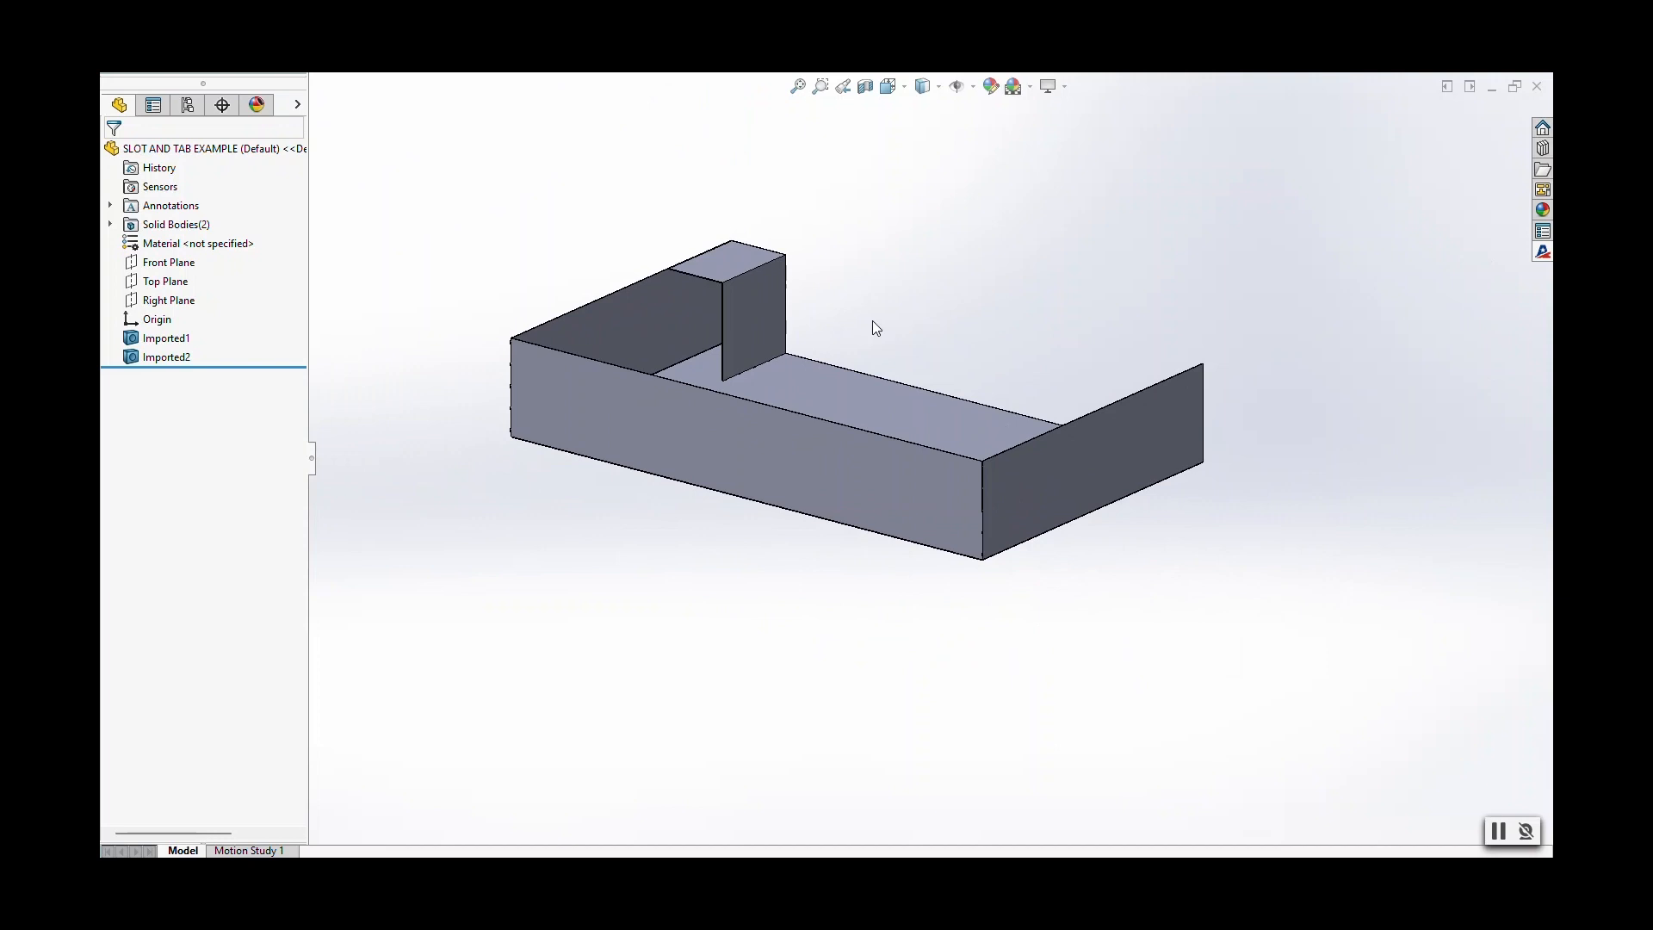
pyautogui.moveTo(940, 272)
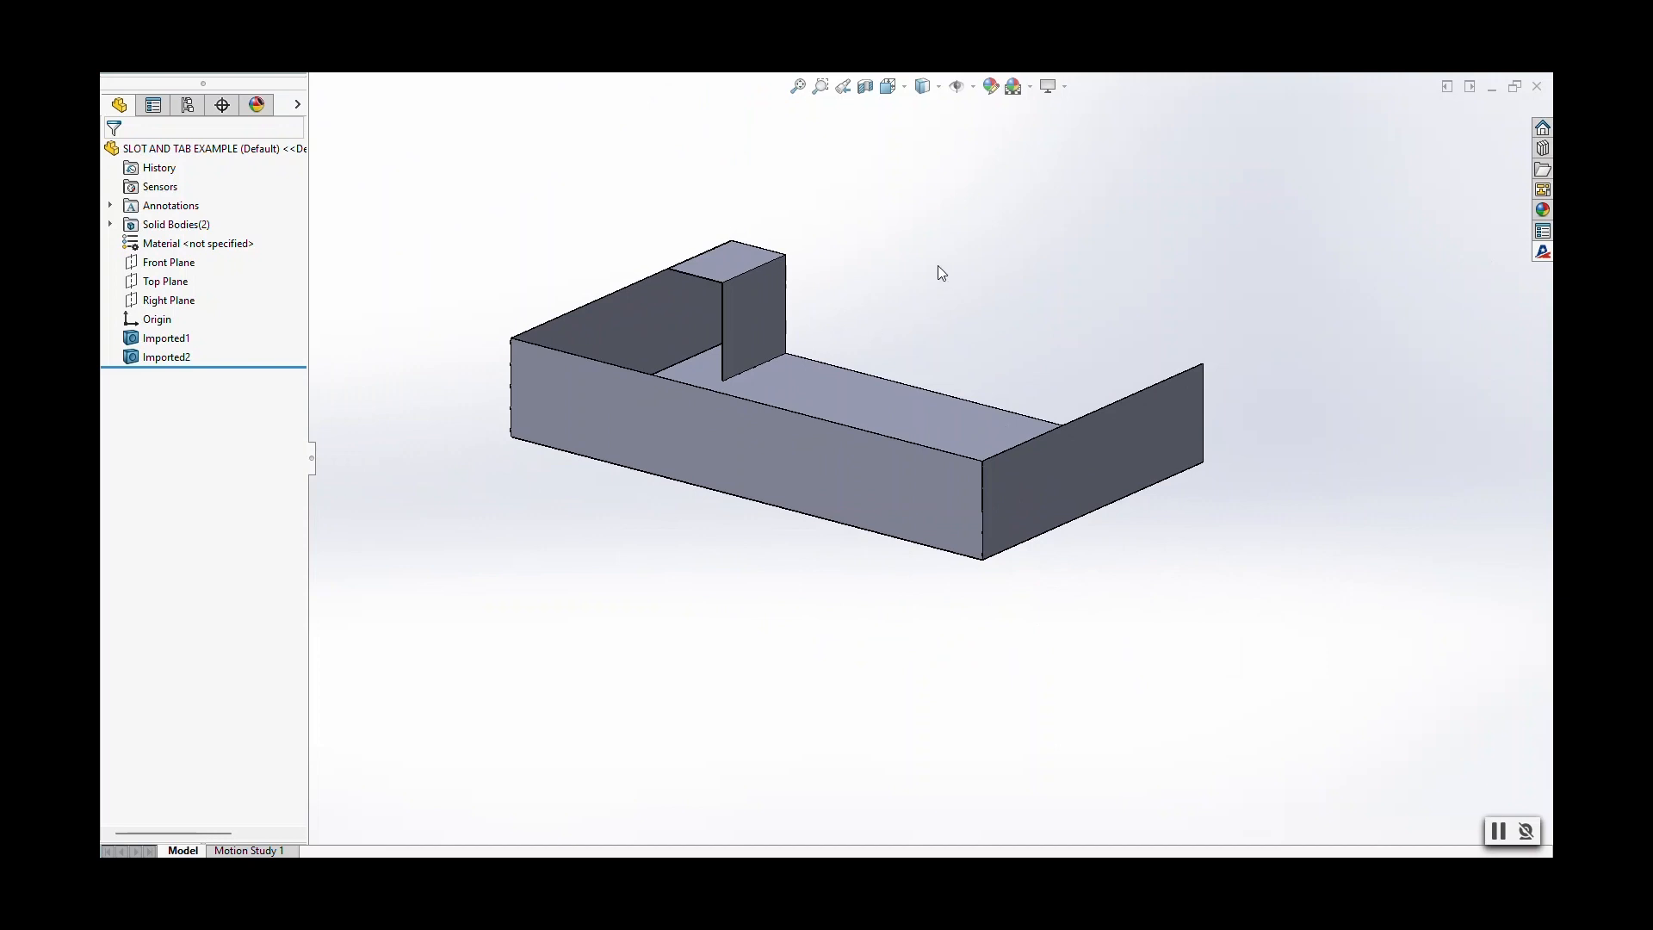
pyautogui.click(1498, 832)
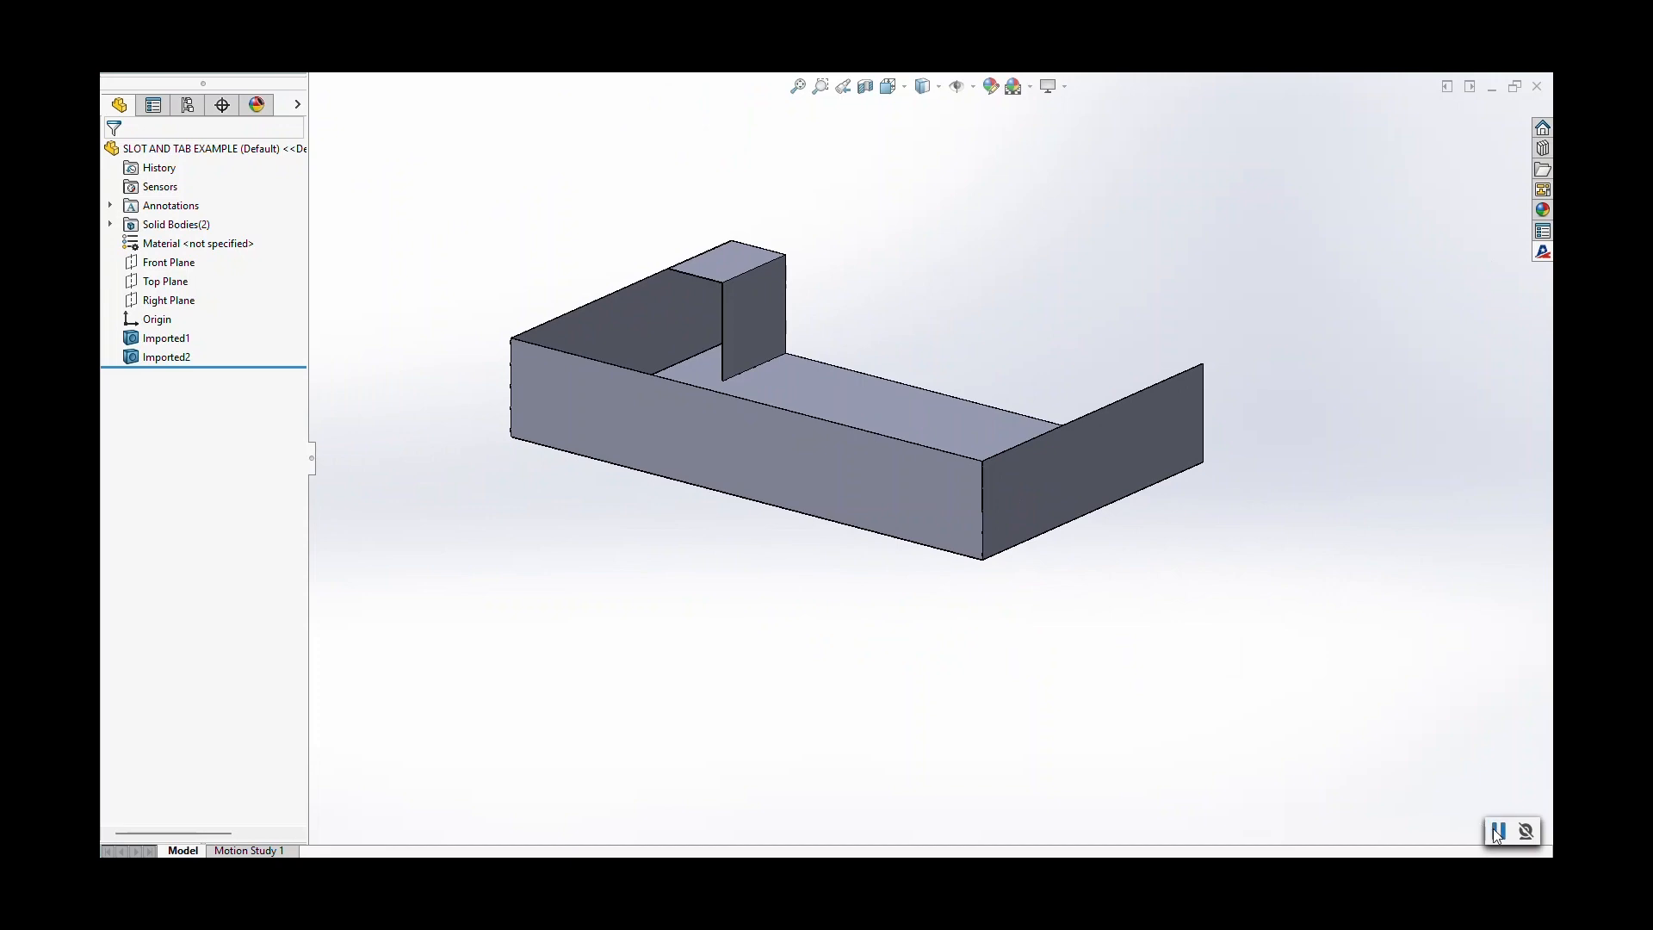